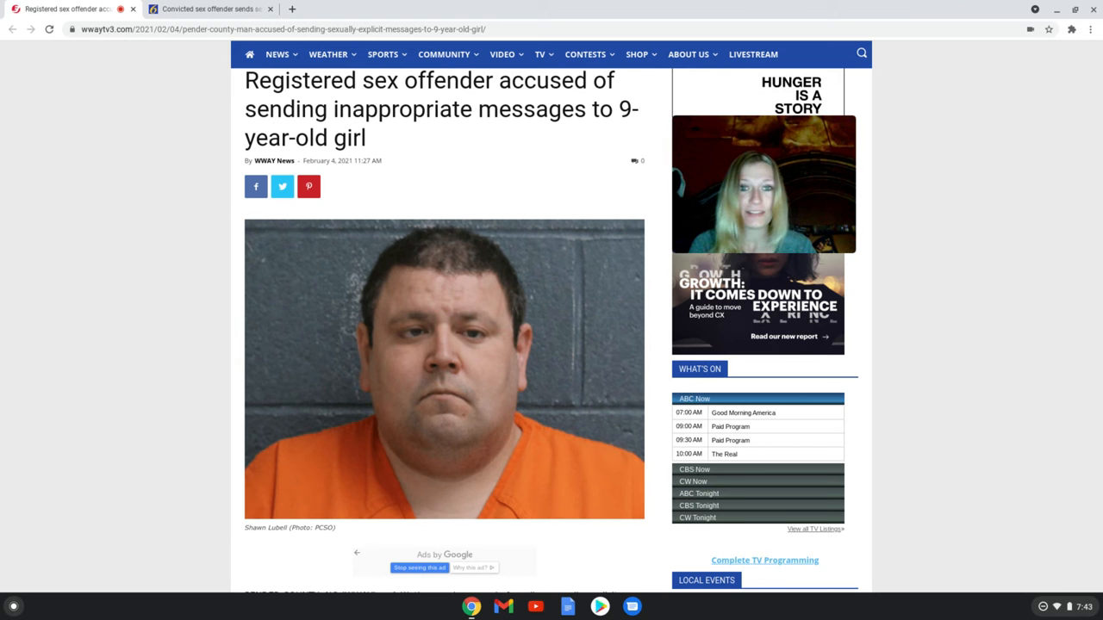
Scroll the article to read the arrest story through the sheriff's office statement and tags
scroll(down, 3)
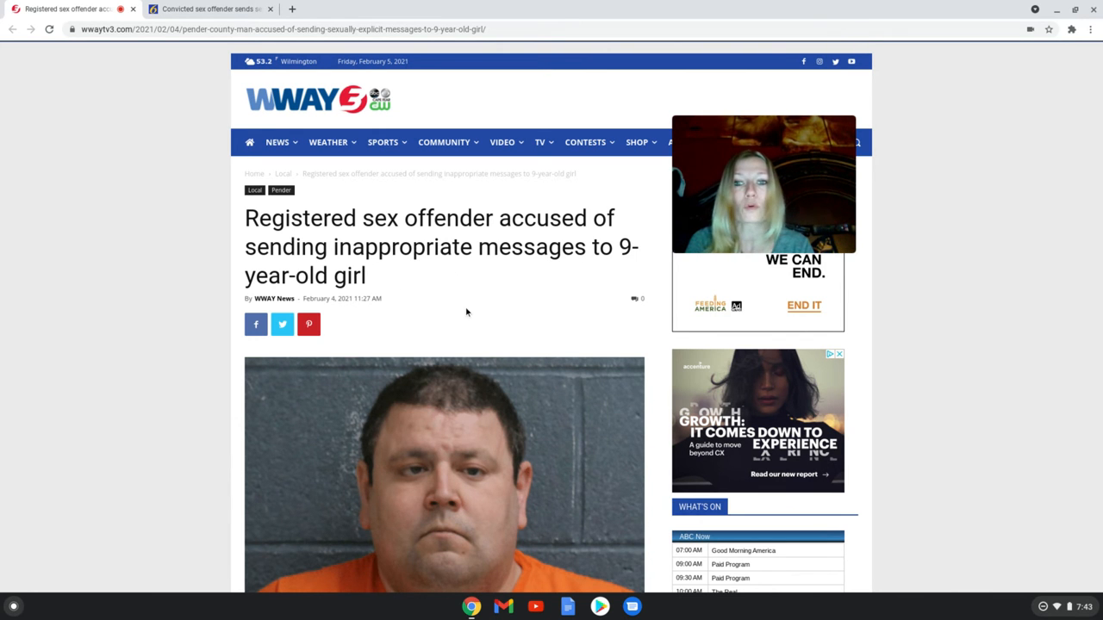
scroll(down, 3)
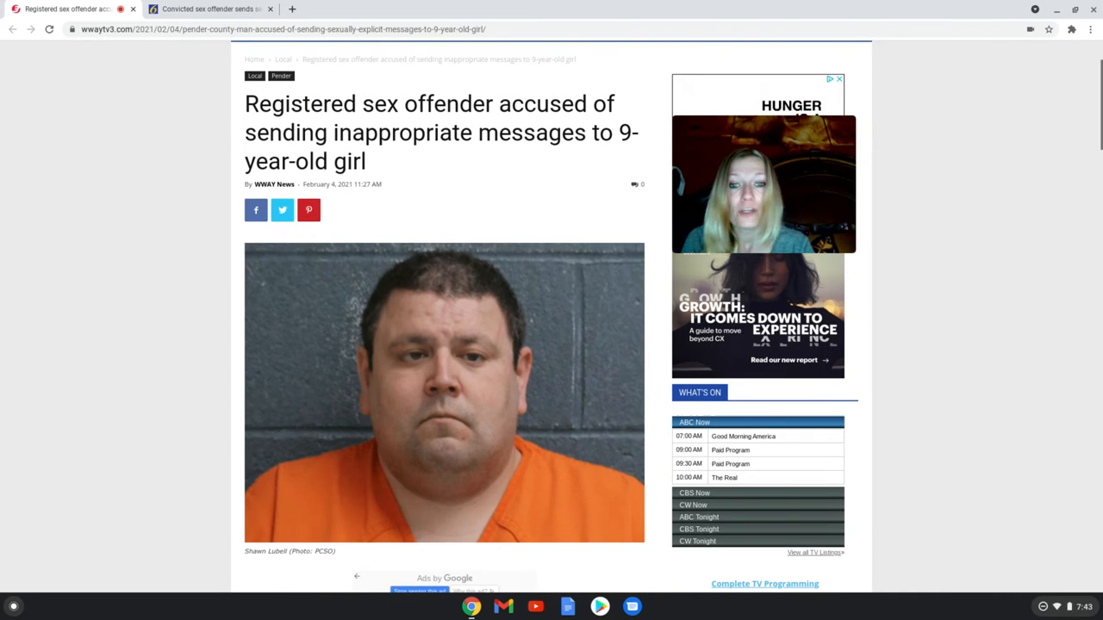
scroll(down, 3)
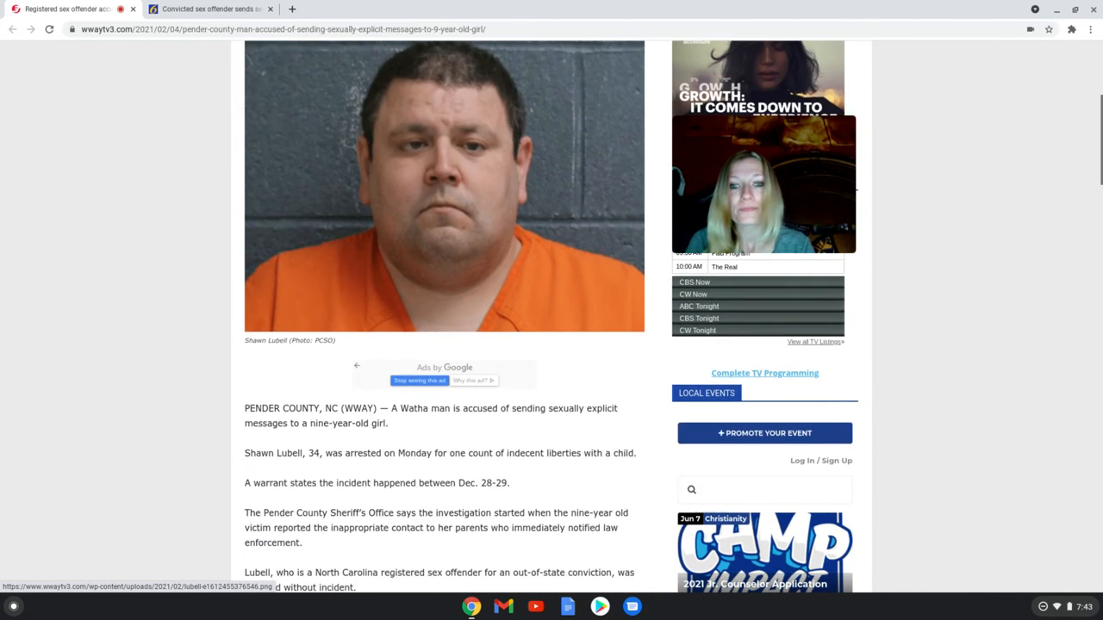
scroll(down, 3)
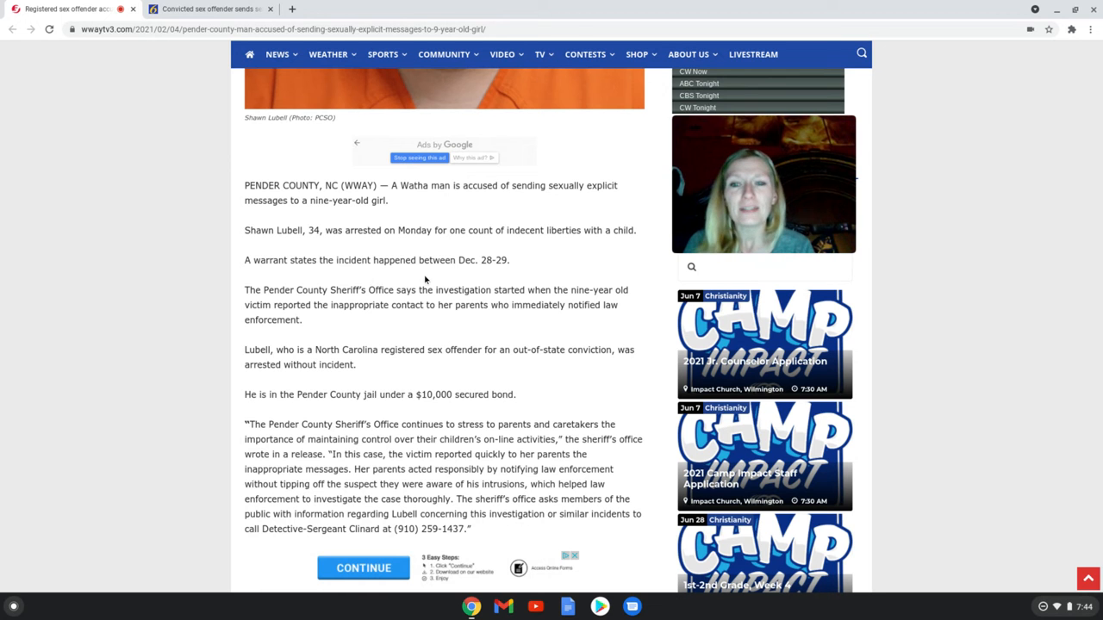
mouse_move(469, 276)
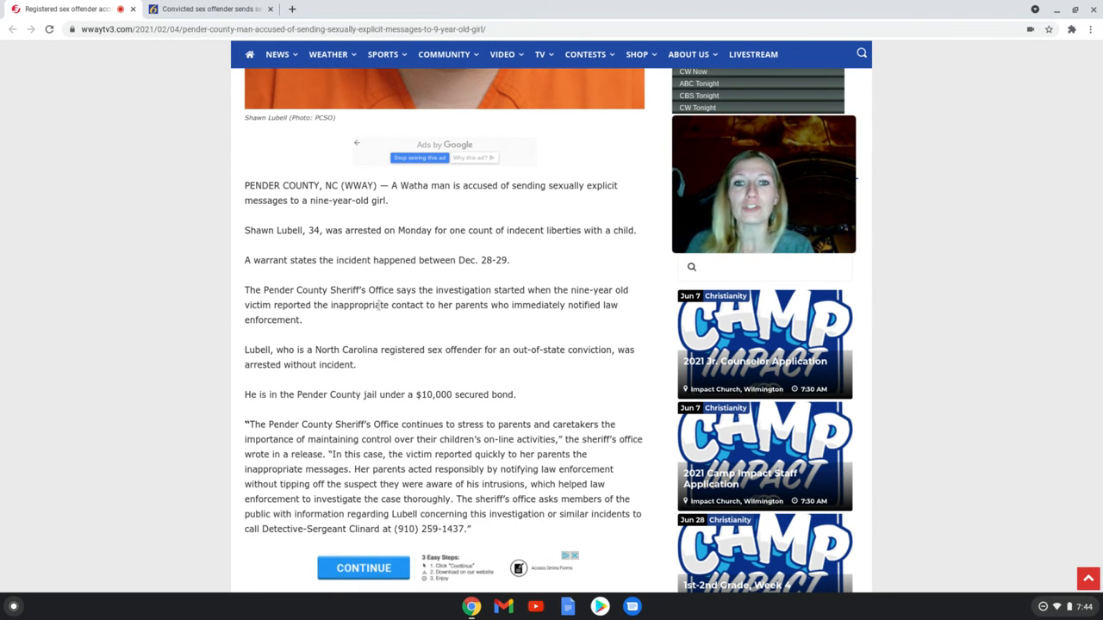
scroll(down, 3)
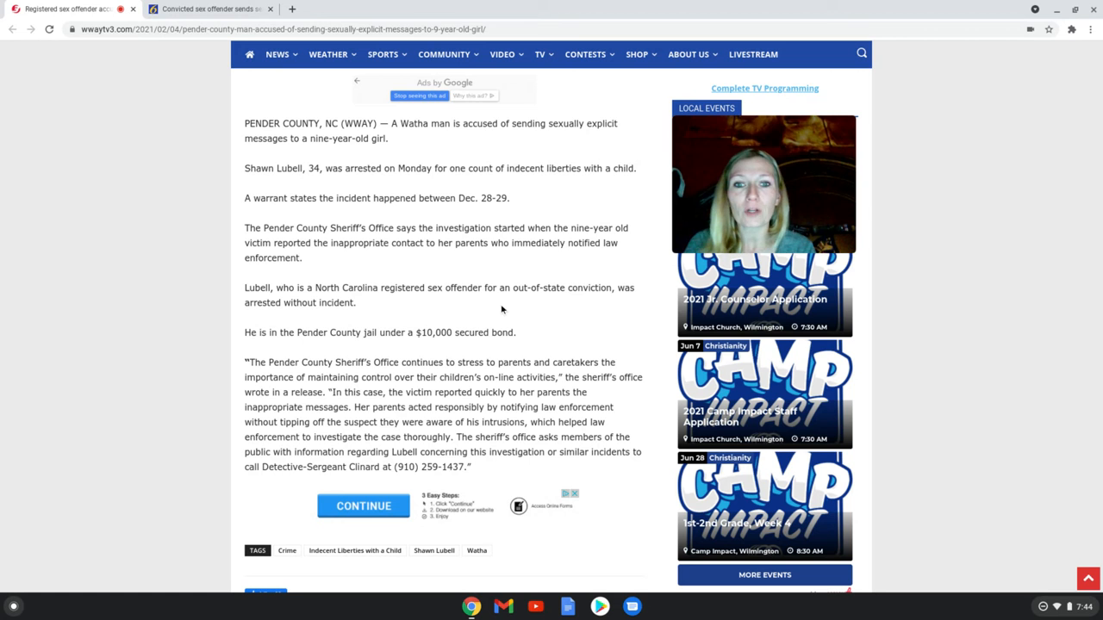
mouse_move(533, 309)
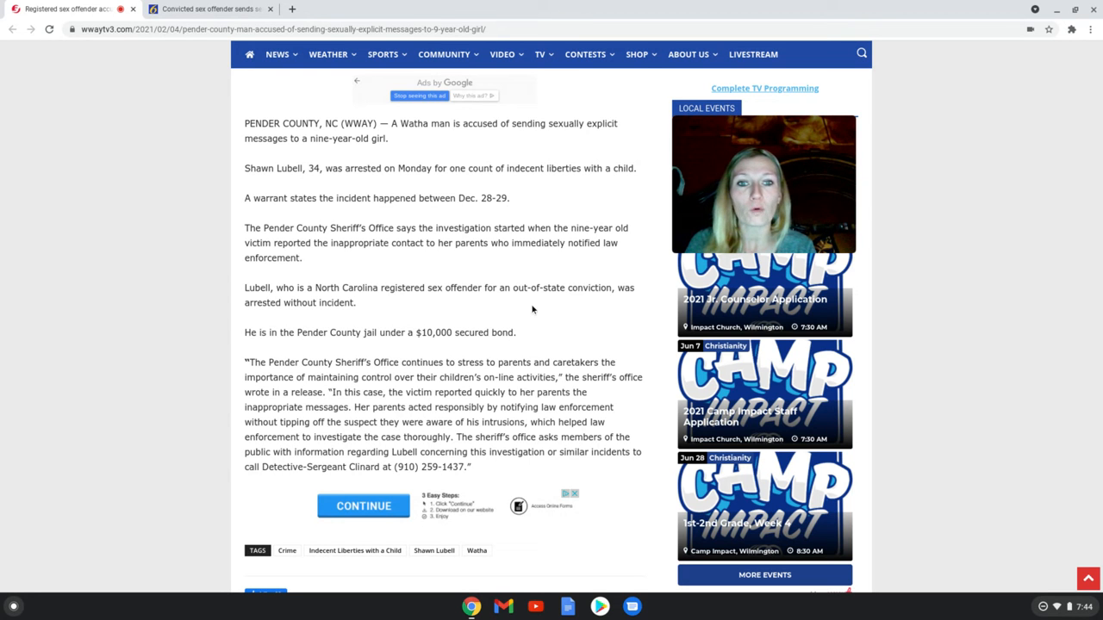
mouse_move(283, 313)
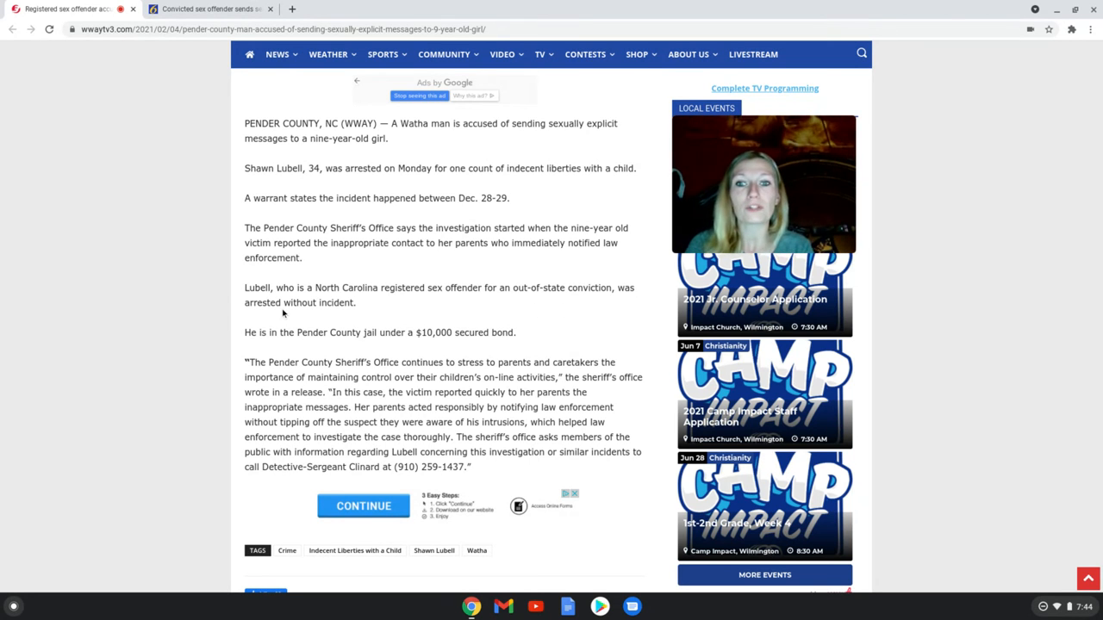
scroll(down, 3)
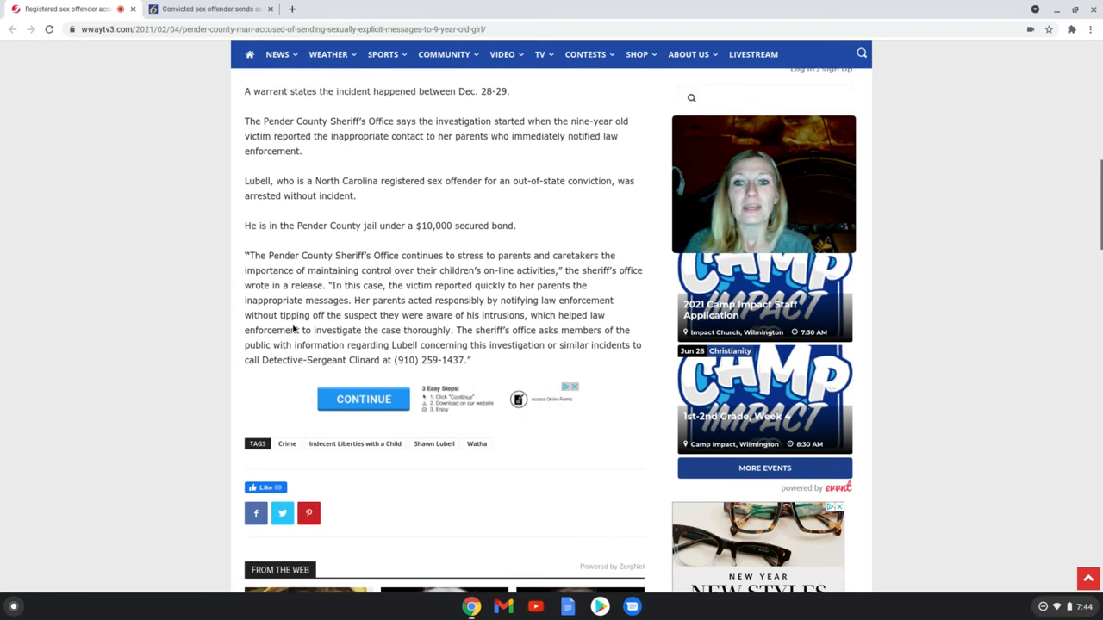
scroll(down, 3)
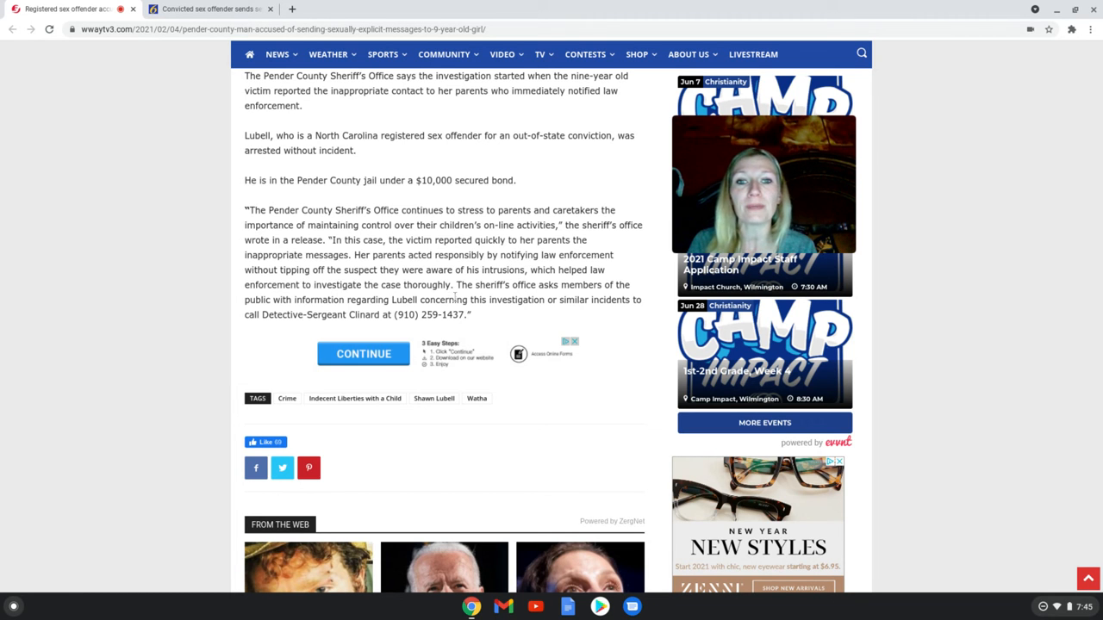
mouse_move(500, 293)
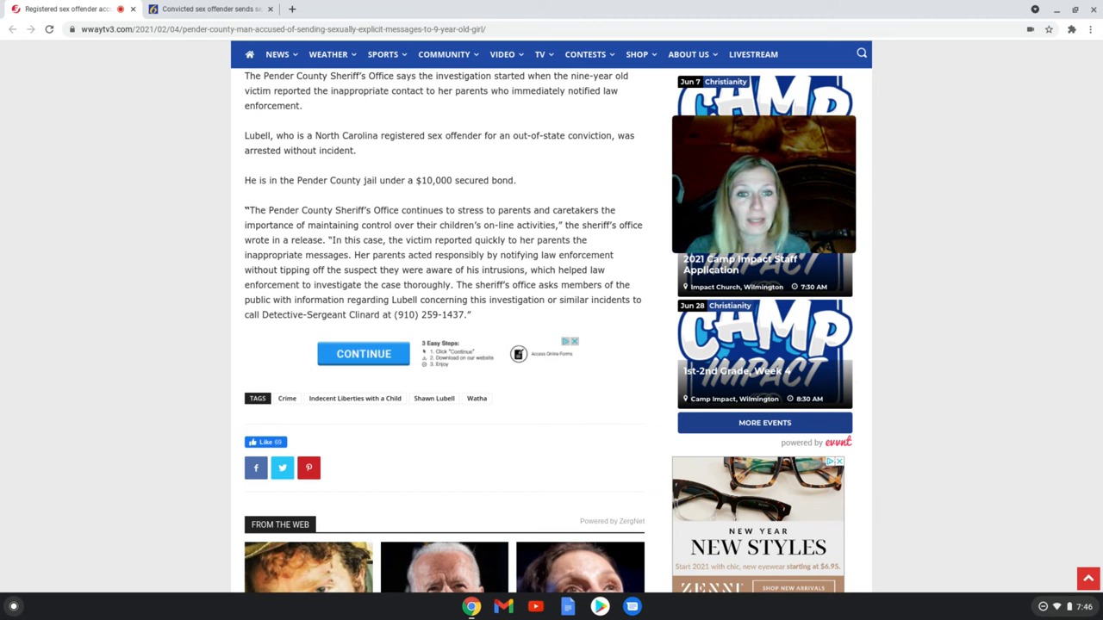
Scroll past the mugshot to the opening paragraphs on the warrant and $10,000 bond
scroll(up, 3)
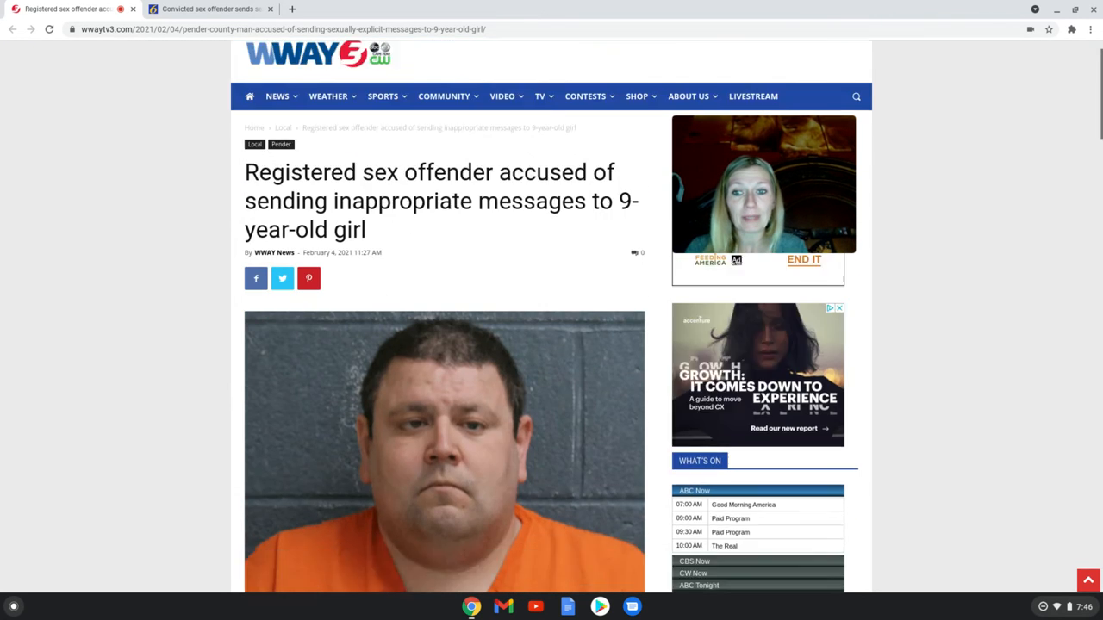
scroll(down, 3)
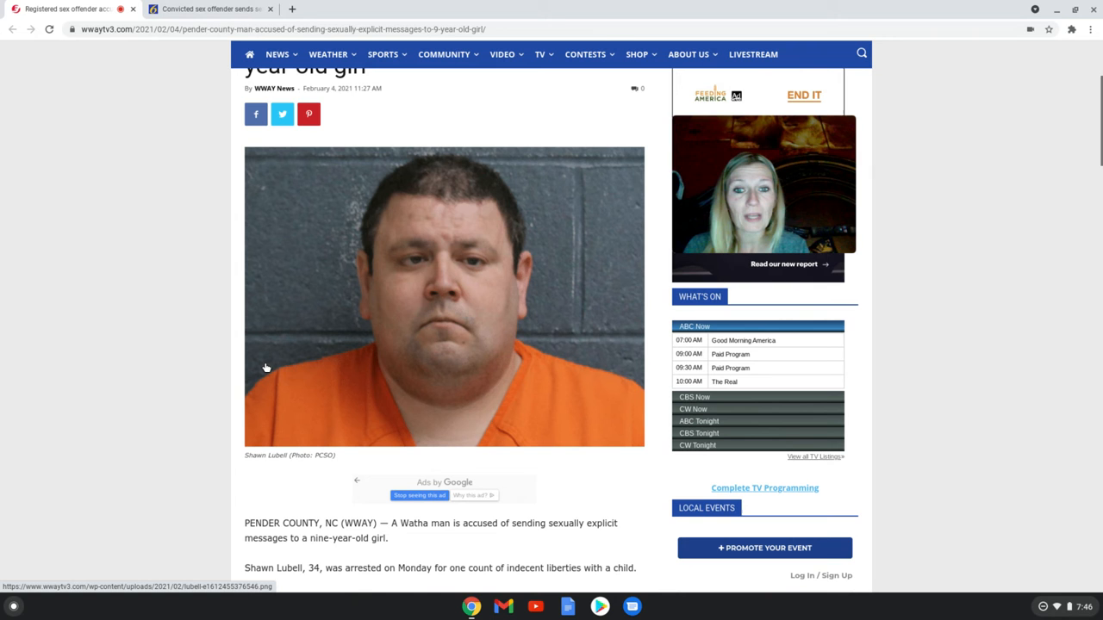
mouse_move(266, 368)
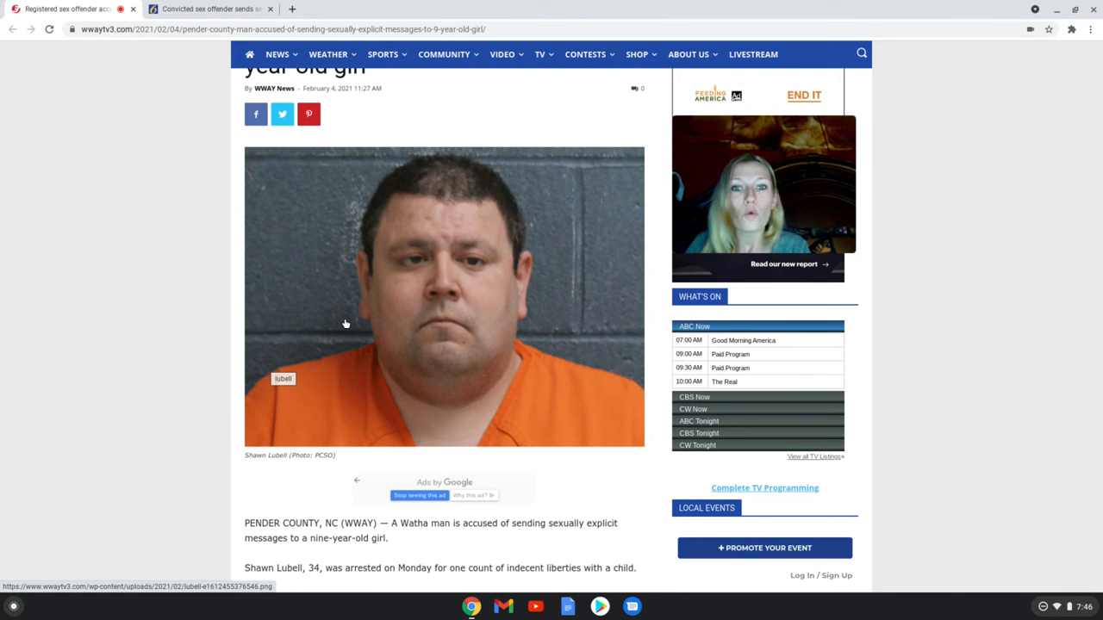
mouse_move(261, 310)
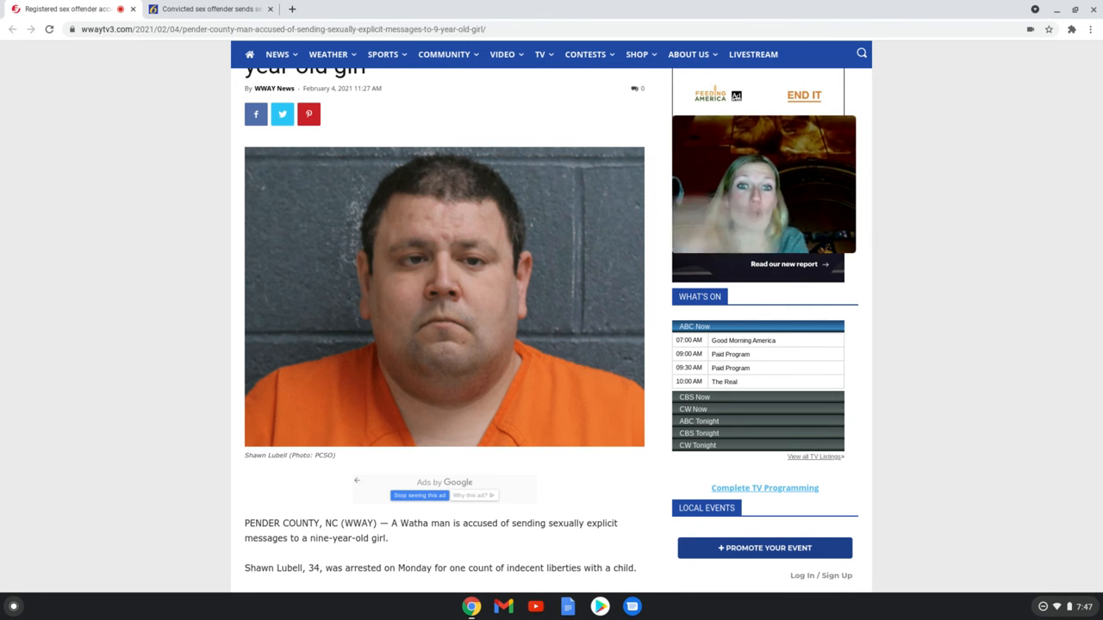
scroll(down, 3)
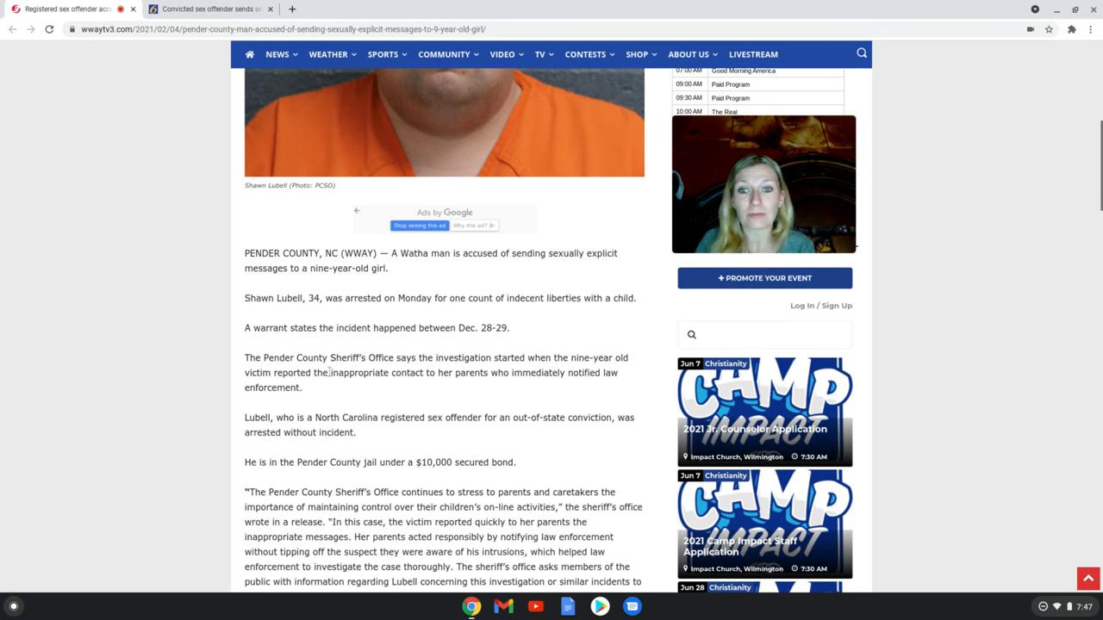
Scroll on through the sheriff's office quote and the article tags
scroll(down, 3)
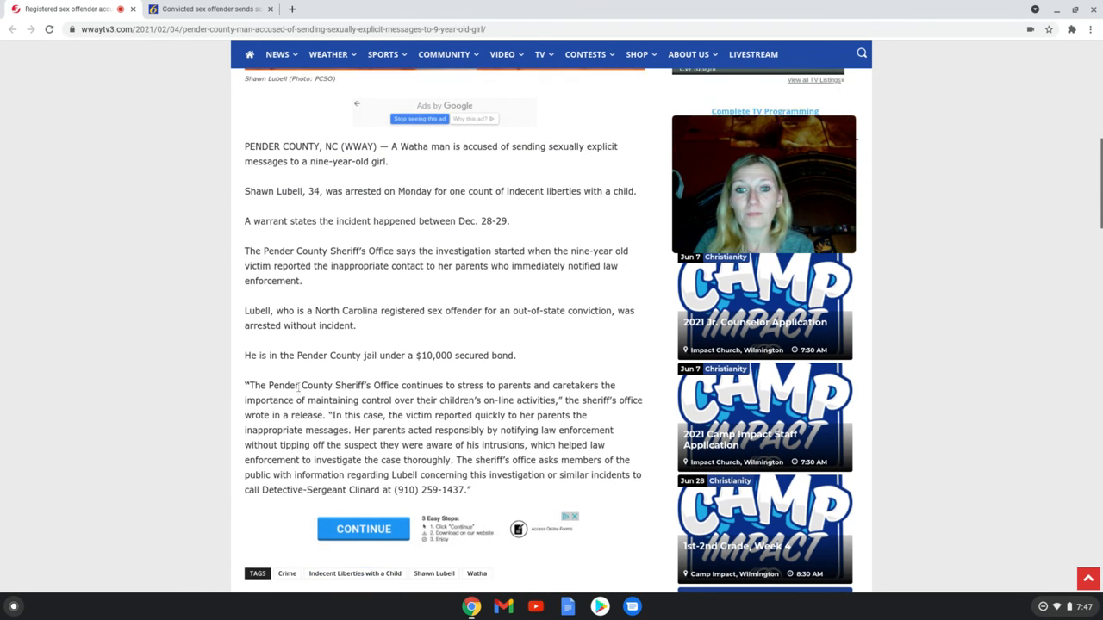
scroll(down, 3)
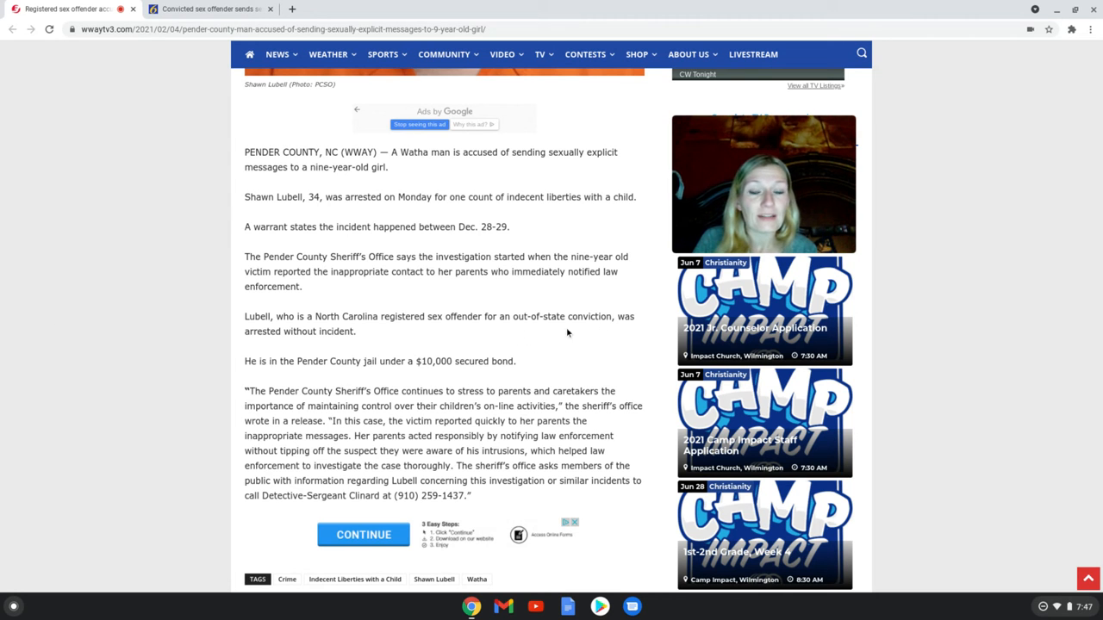
mouse_move(576, 333)
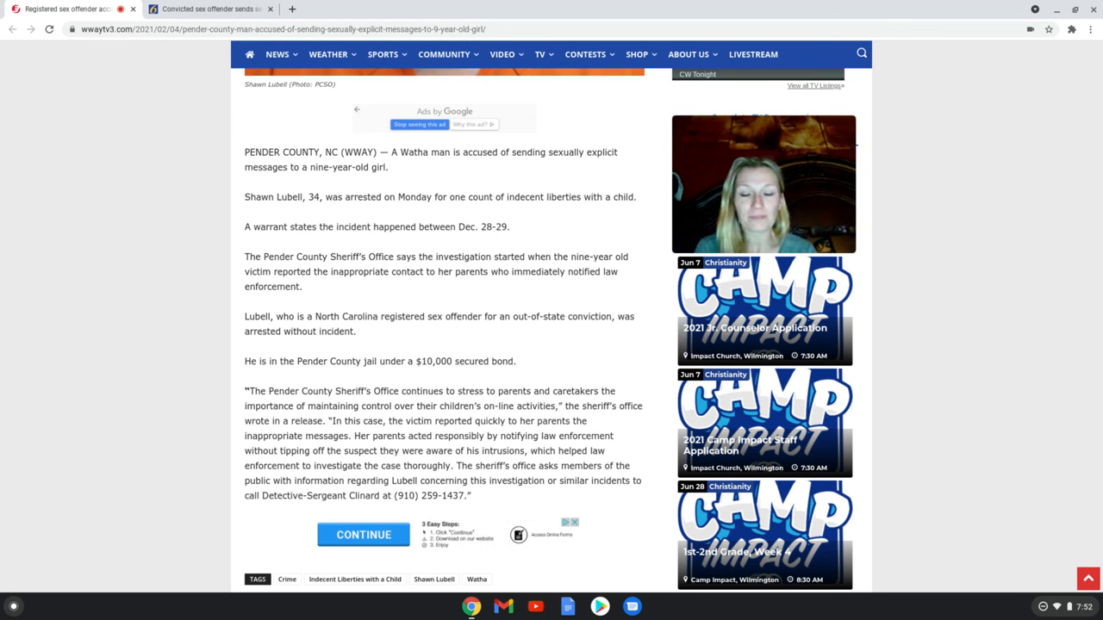
scroll(down, 3)
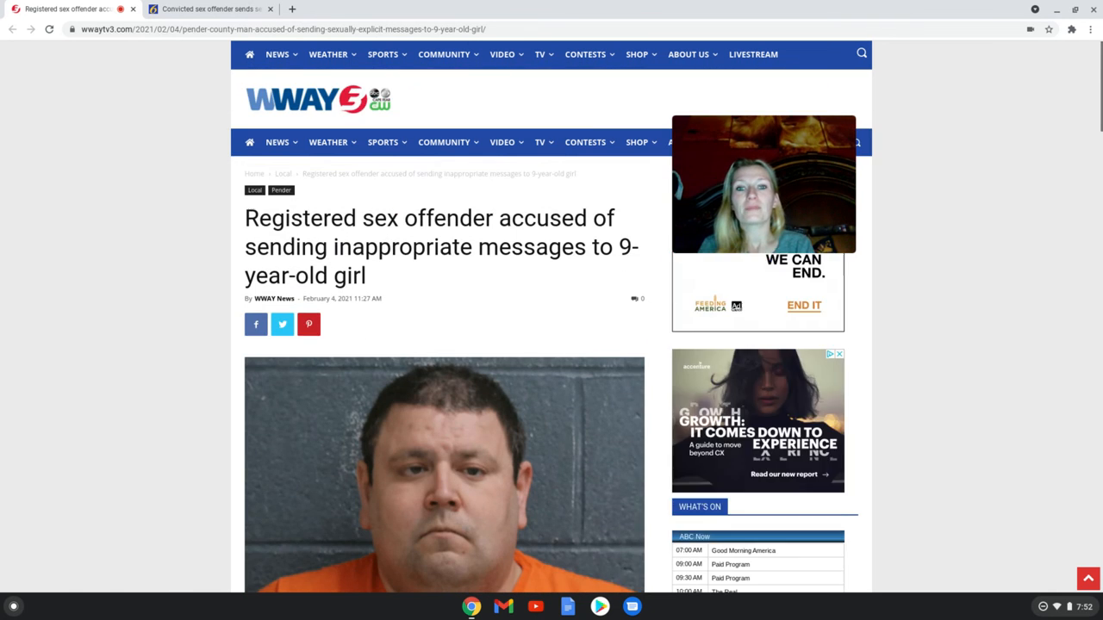
Open Chrome's extensions menu showing the Loom and Nimbus screen recorders
scroll(down, 3)
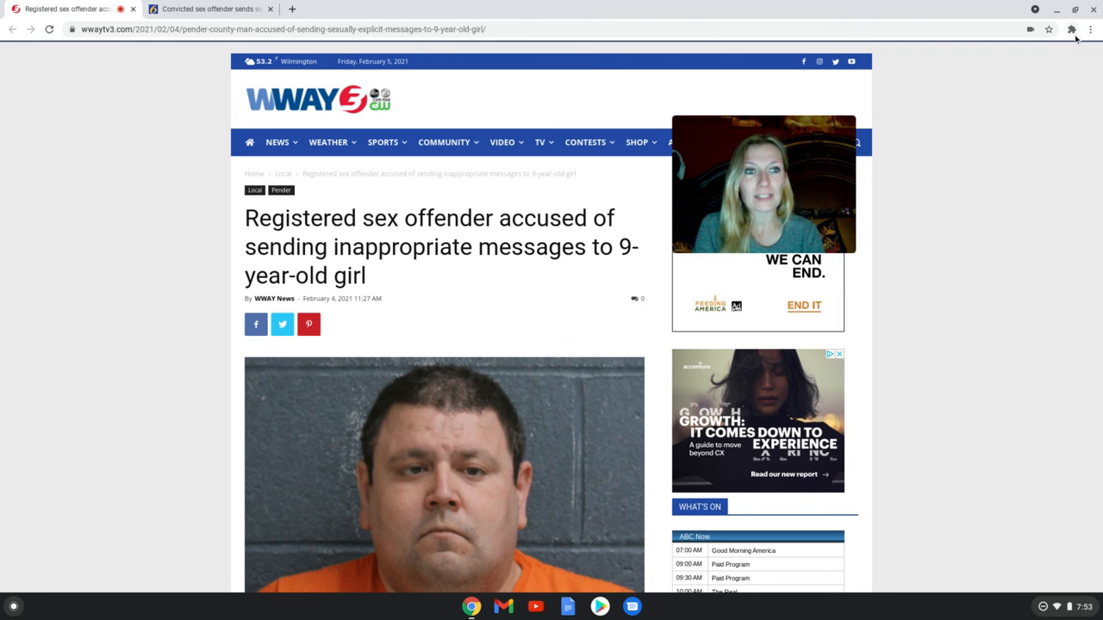
click(1072, 29)
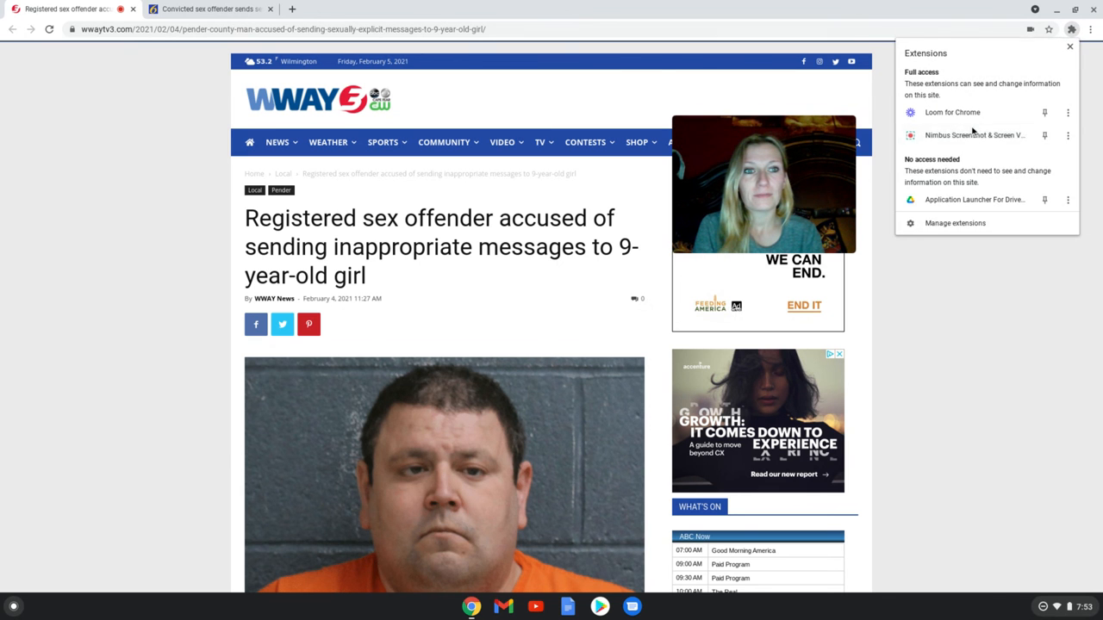